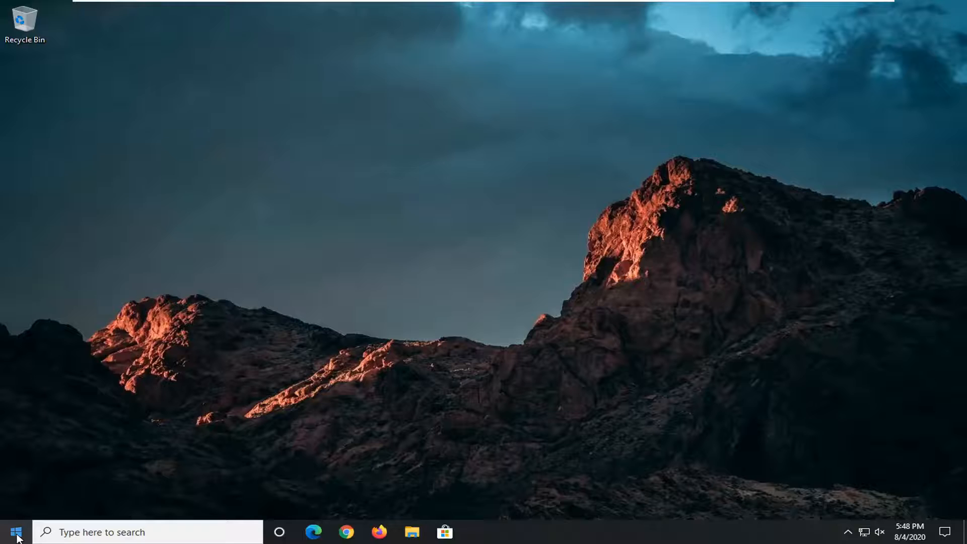
- Open Windows Settings from the Start menu
{"action": "left_click", "coordinate": [19, 530]}
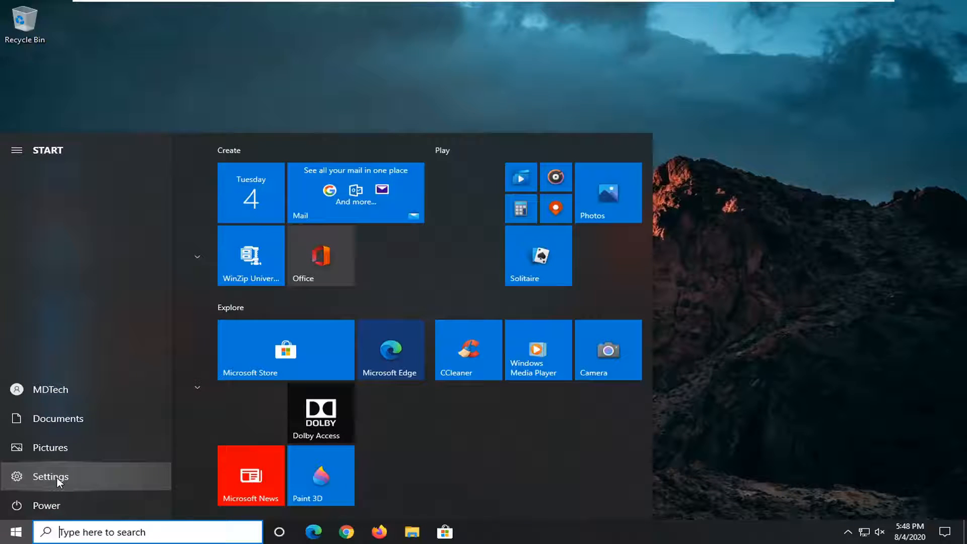
{"action": "mouse_move", "coordinate": [85, 493]}
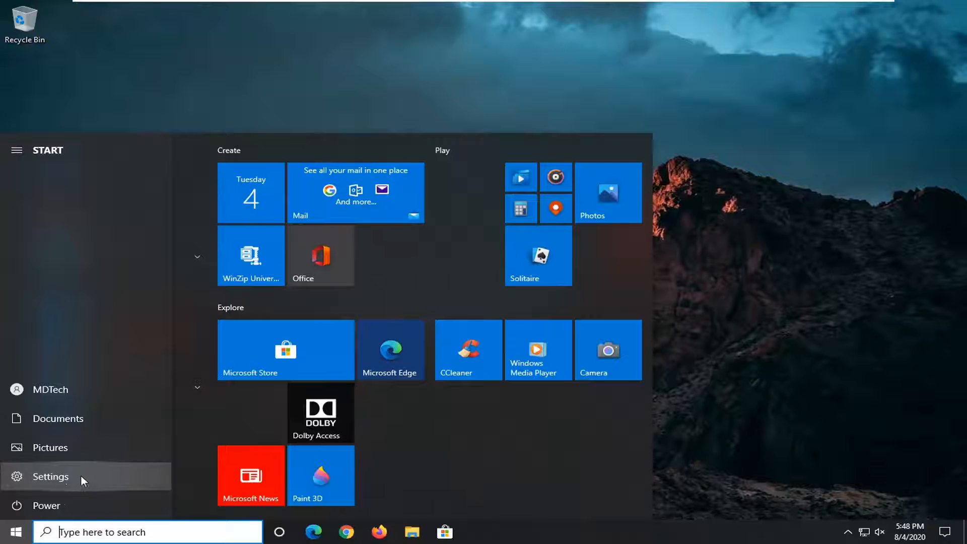
{"action": "left_click", "coordinate": [49, 476]}
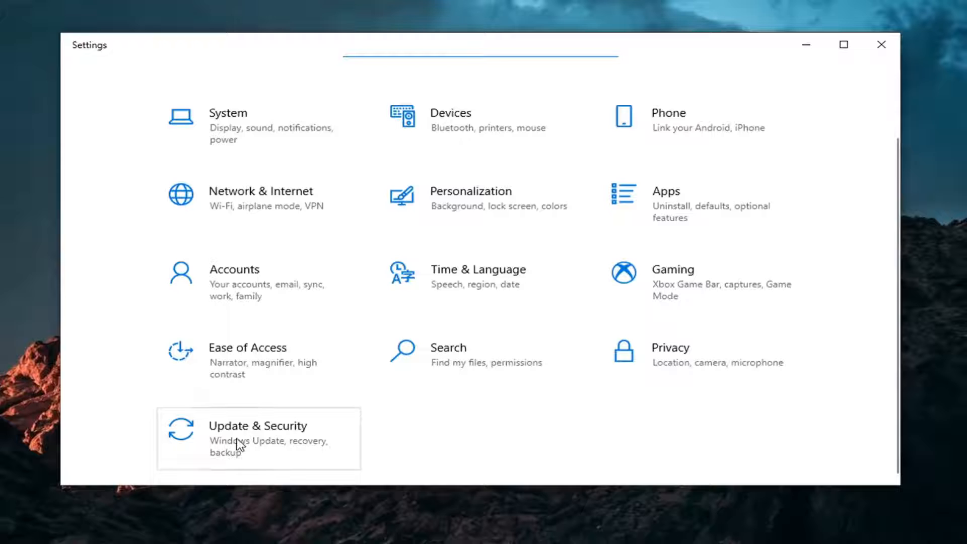
- Go to Update & Security > Recovery and restart the PC into advanced startup
{"action": "left_click", "coordinate": [257, 425]}
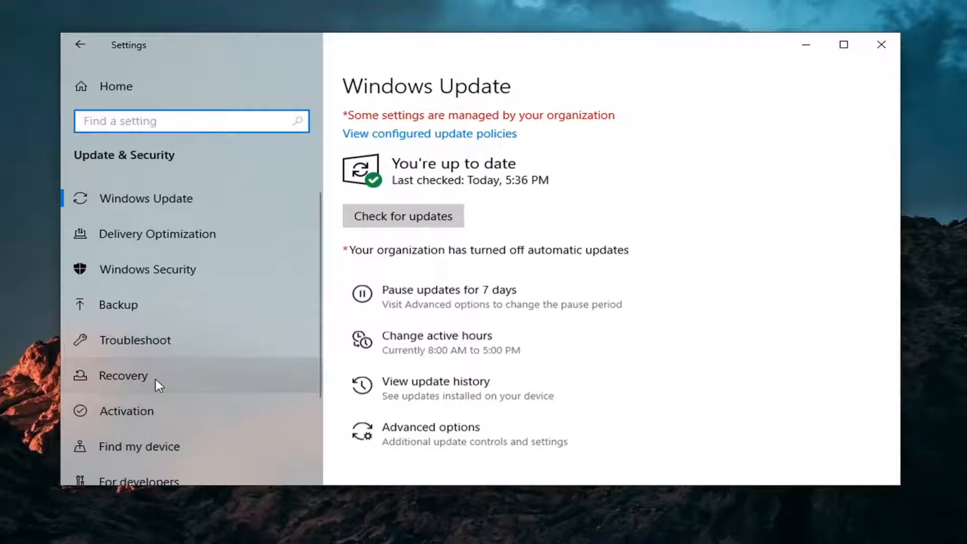
{"action": "left_click", "coordinate": [123, 375]}
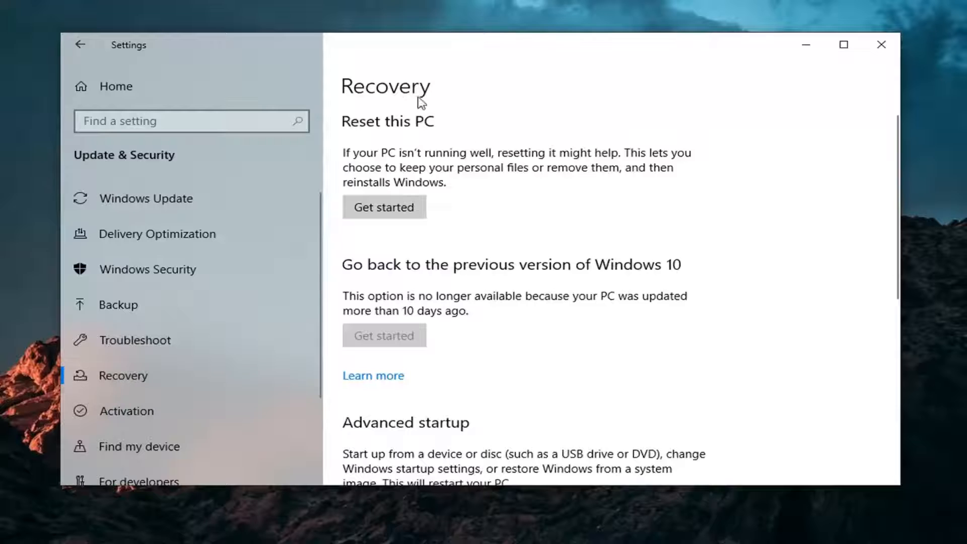
{"action": "scroll", "scroll_direction": "down", "scroll_amount": 3}
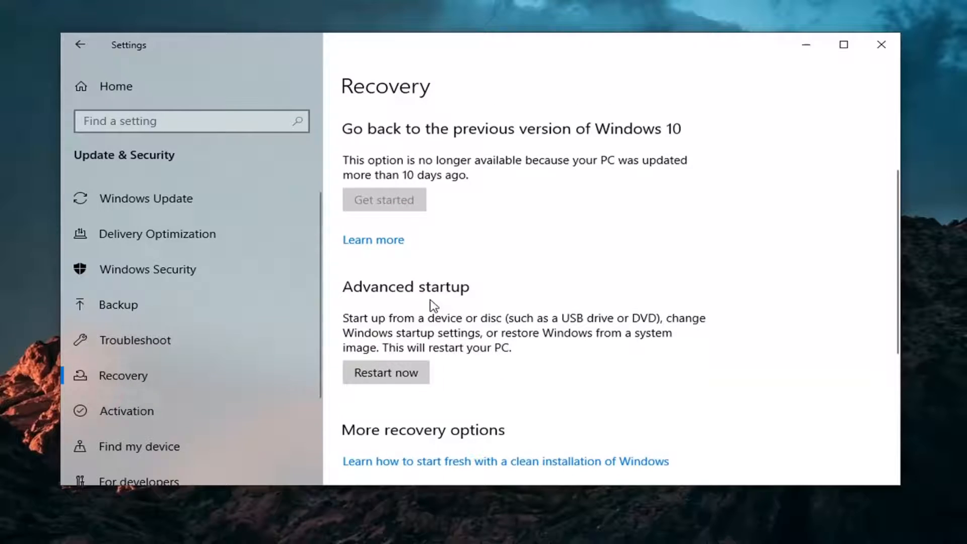
{"action": "mouse_move", "coordinate": [401, 333]}
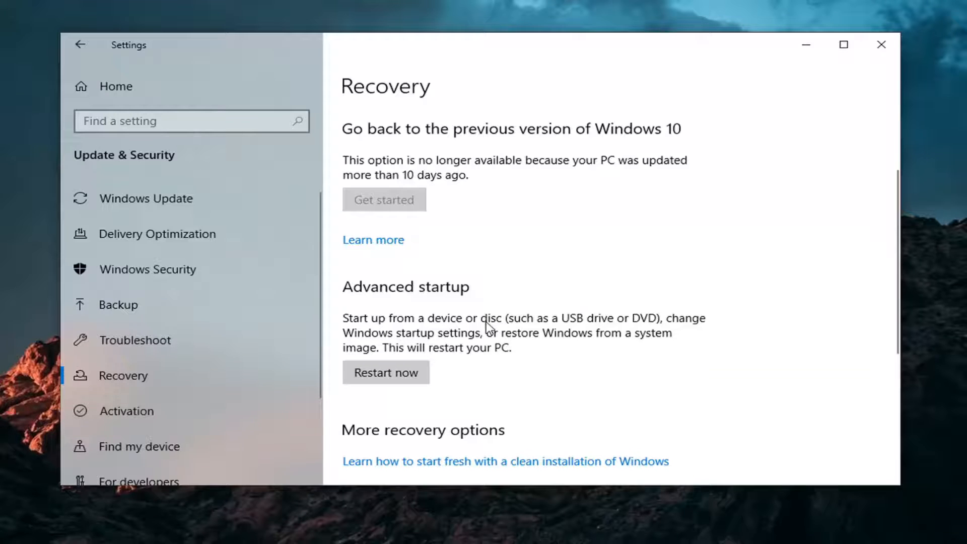
{"action": "mouse_move", "coordinate": [543, 348]}
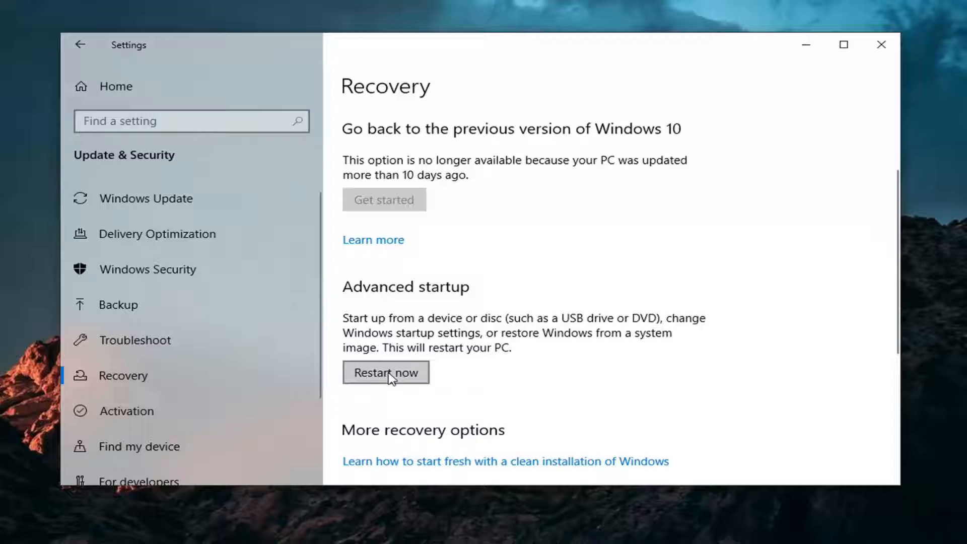
{"action": "mouse_move", "coordinate": [383, 383]}
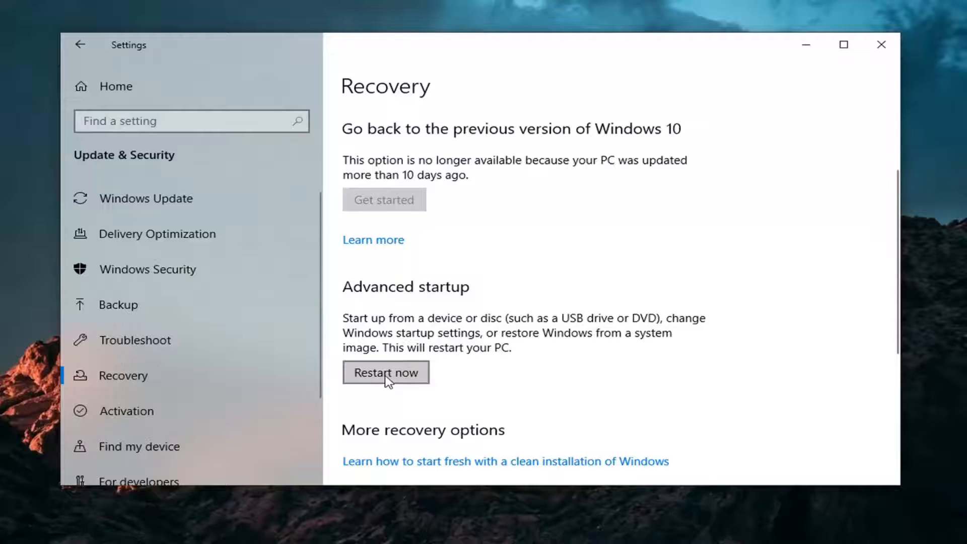
{"action": "left_click", "coordinate": [386, 373]}
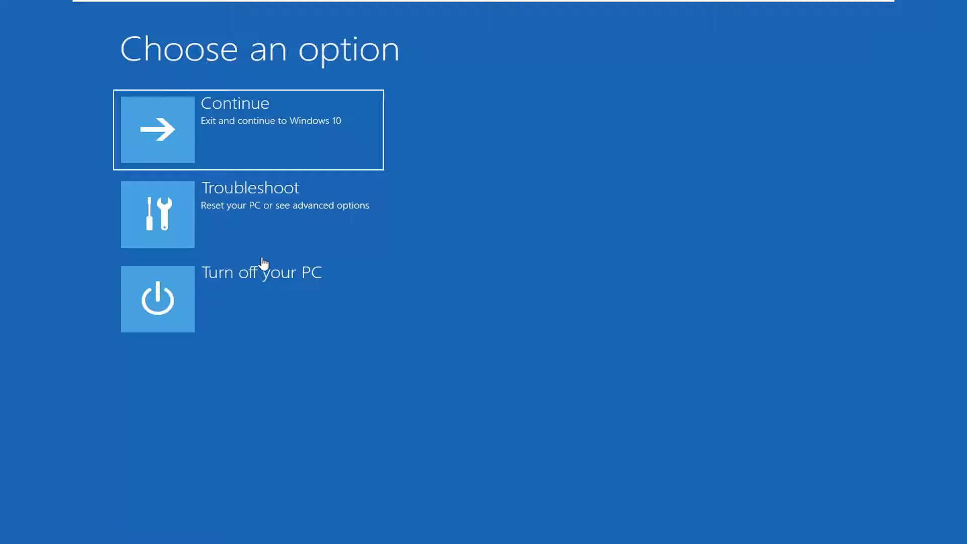
{"action": "mouse_move", "coordinate": [217, 220]}
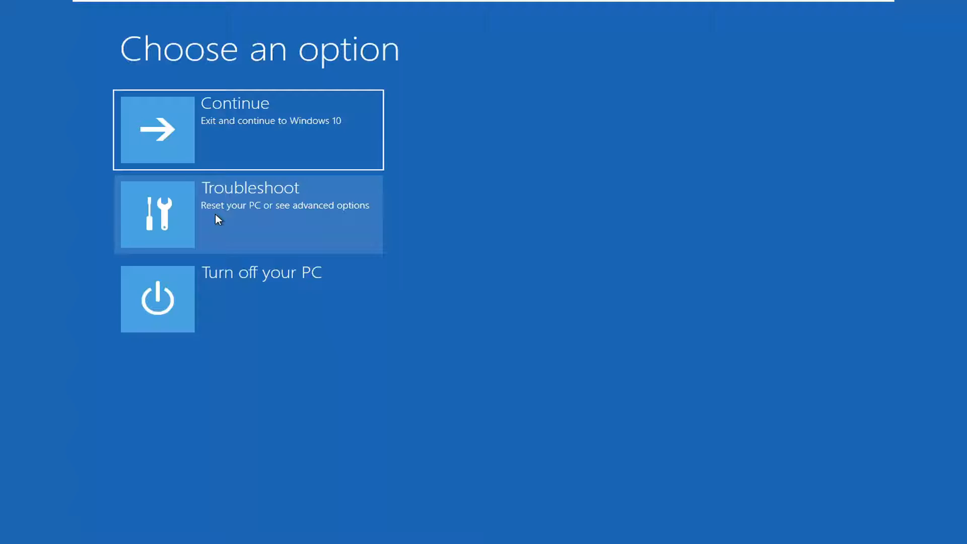
- Choose Troubleshoot, then Advanced options in the recovery environment
{"action": "left_click", "coordinate": [247, 214]}
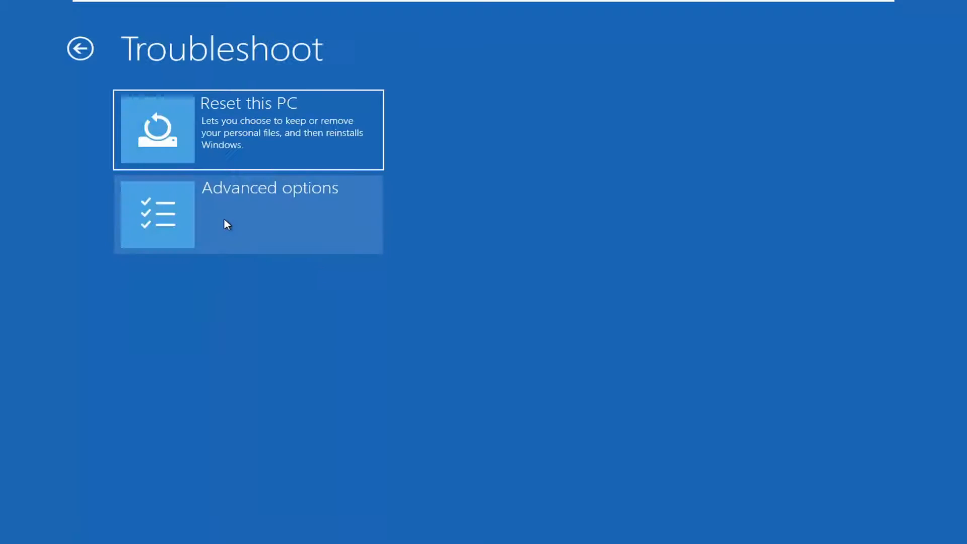
{"action": "left_click", "coordinate": [245, 214]}
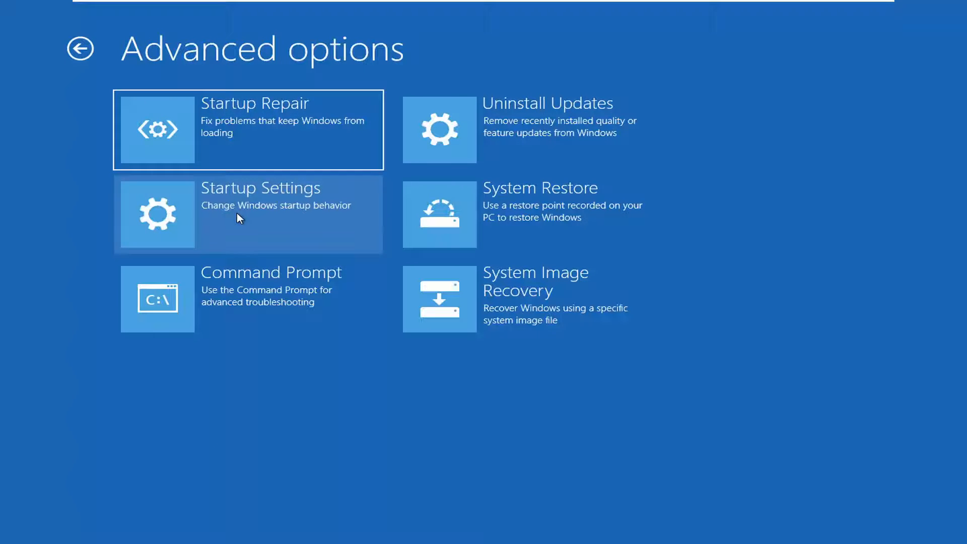
{"action": "mouse_move", "coordinate": [225, 306]}
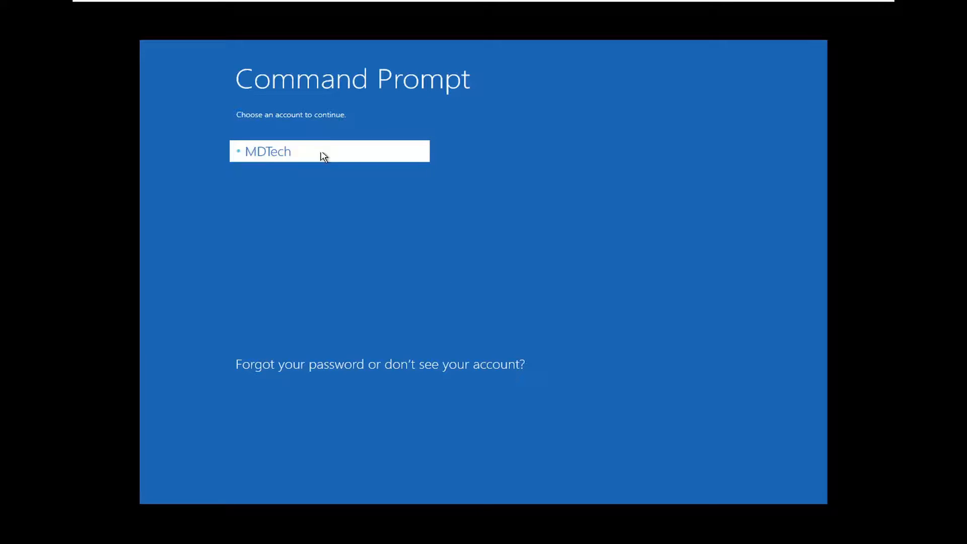
- Sign in with the selected account to reach the recovery Command Prompt
{"action": "left_click", "coordinate": [288, 151]}
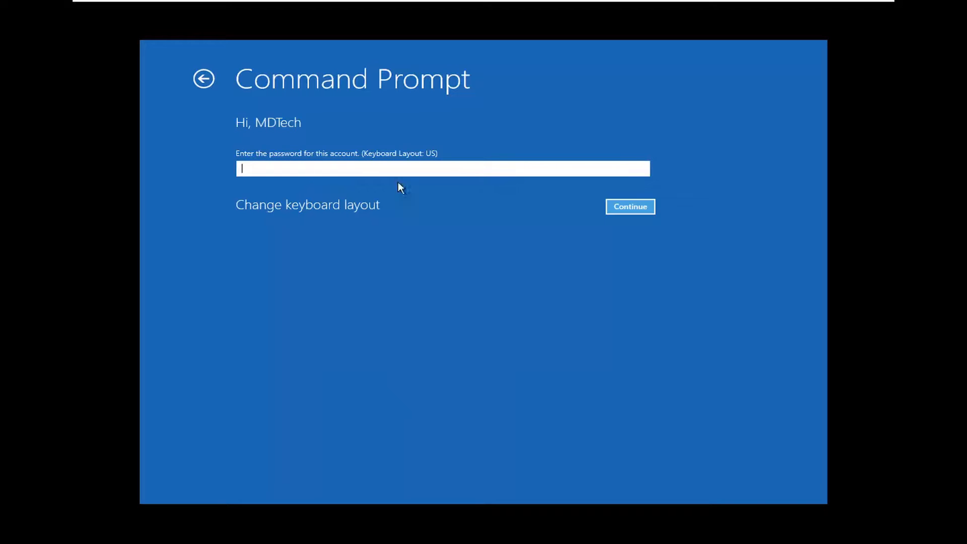
{"action": "left_click", "coordinate": [629, 206]}
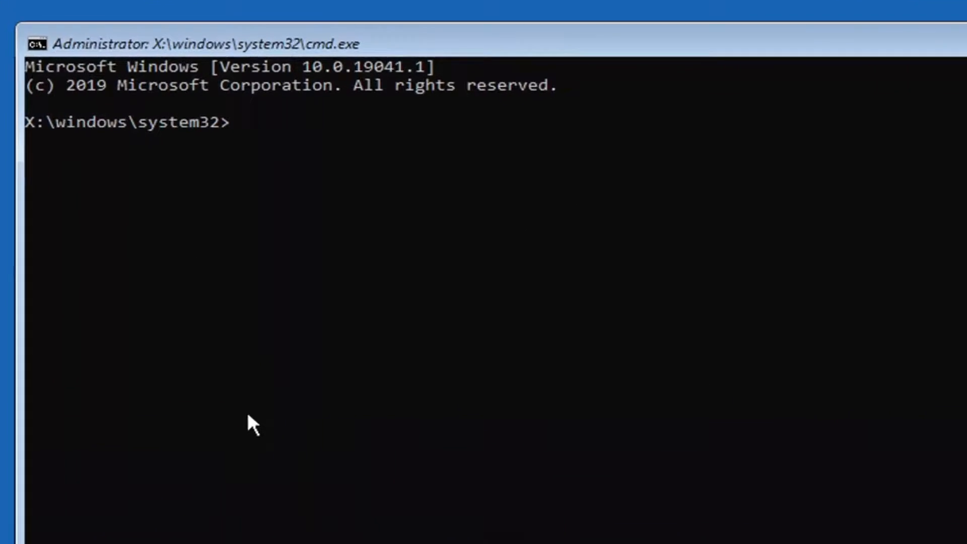
- Run 'chkdsk C: /x' to check drive C:, which reports no file system problems
{"action": "type", "text": "ch"}
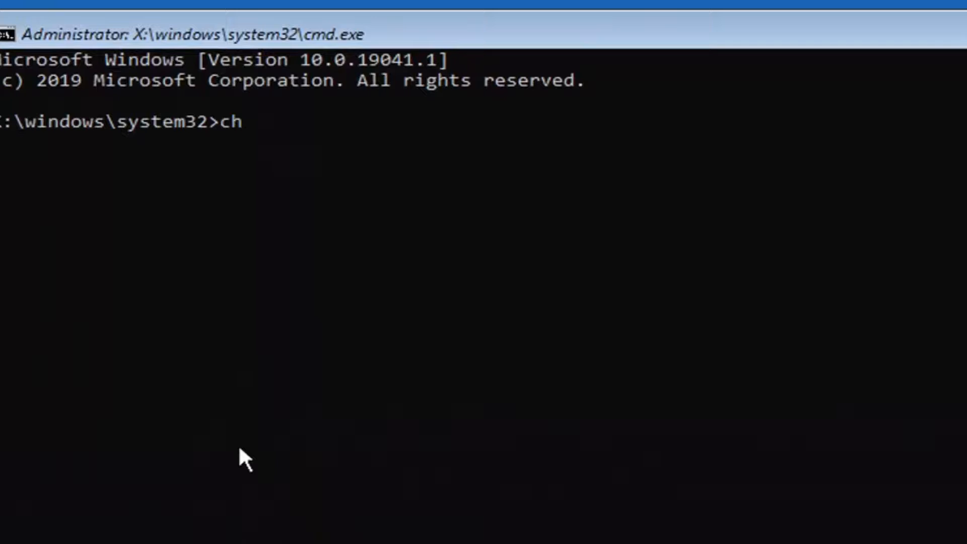
{"action": "type", "text": "kdsk"}
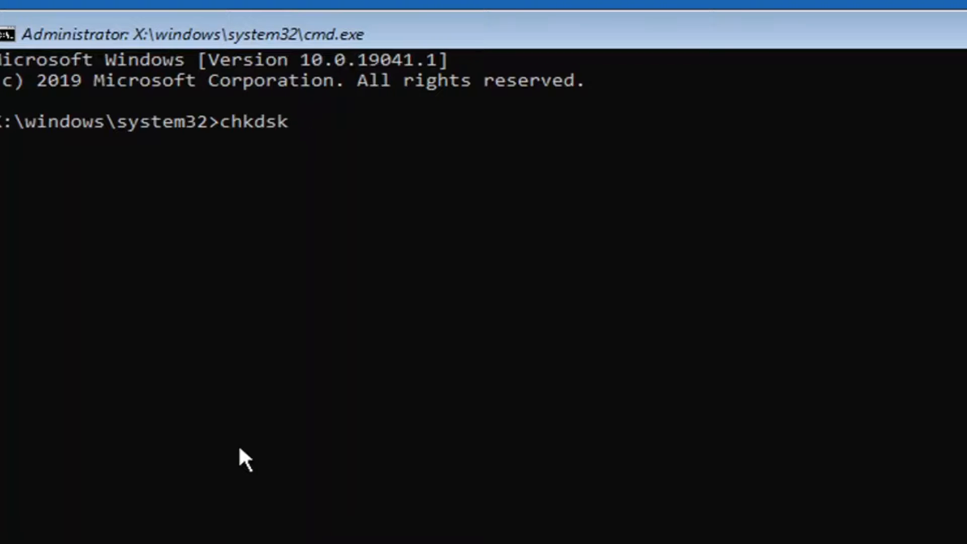
{"action": "type", "text": "C:"}
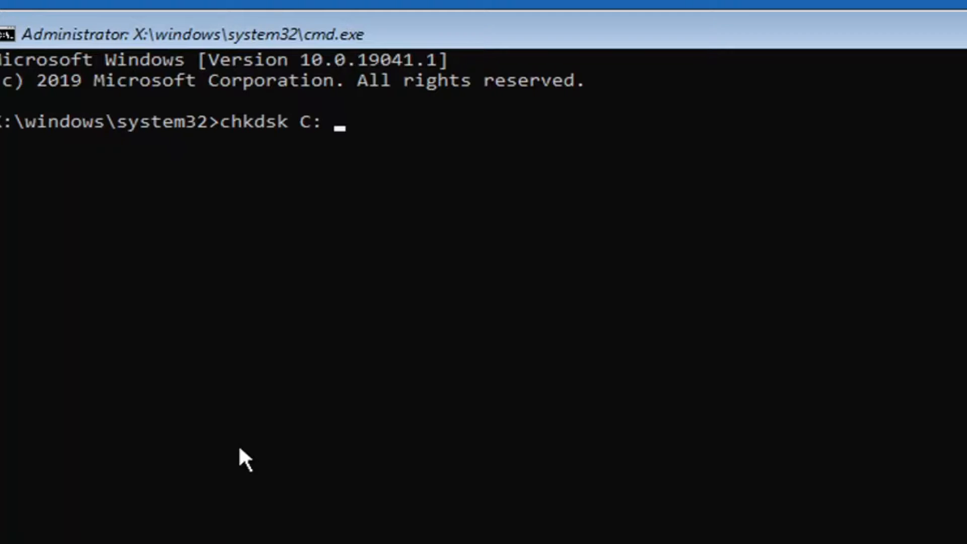
{"action": "type", "text": "/x"}
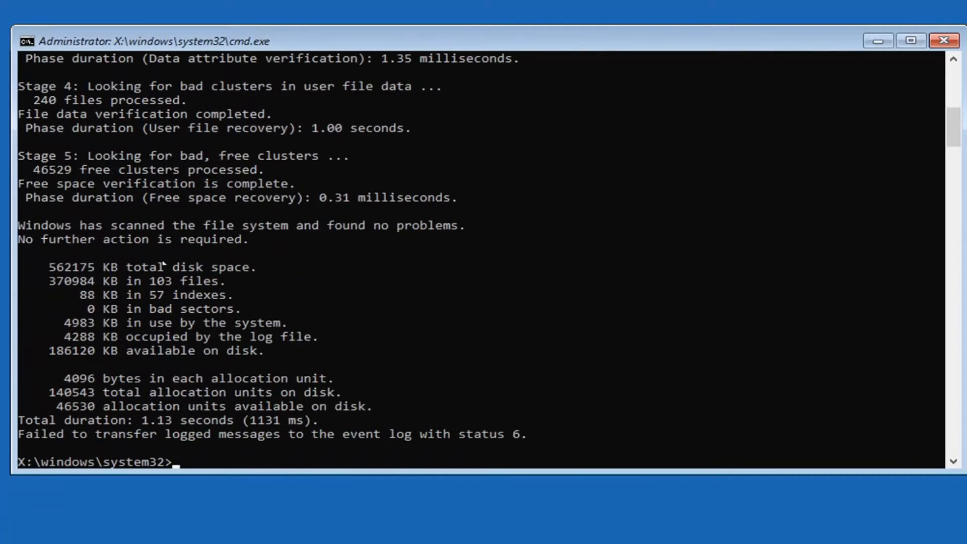
{"action": "mouse_move", "coordinate": [387, 389]}
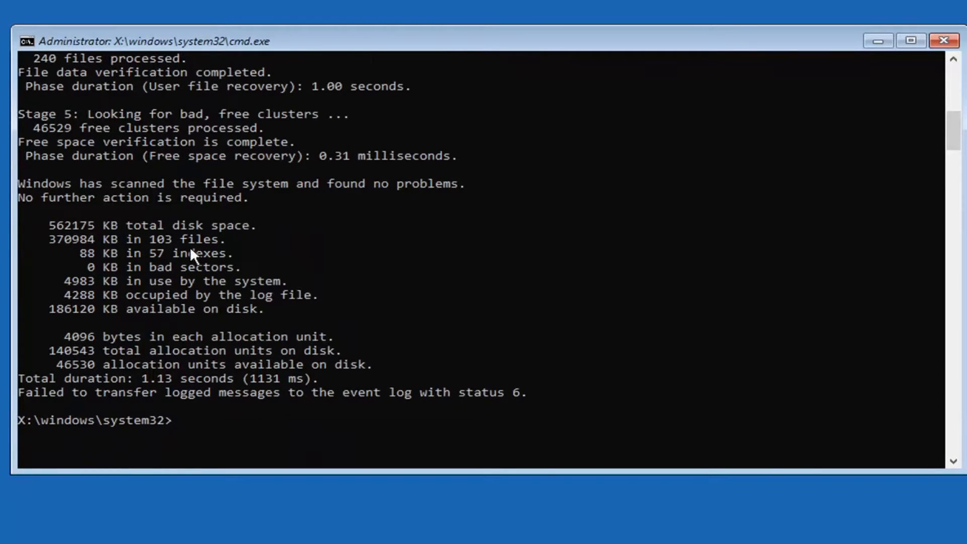
{"action": "mouse_move", "coordinate": [962, 280]}
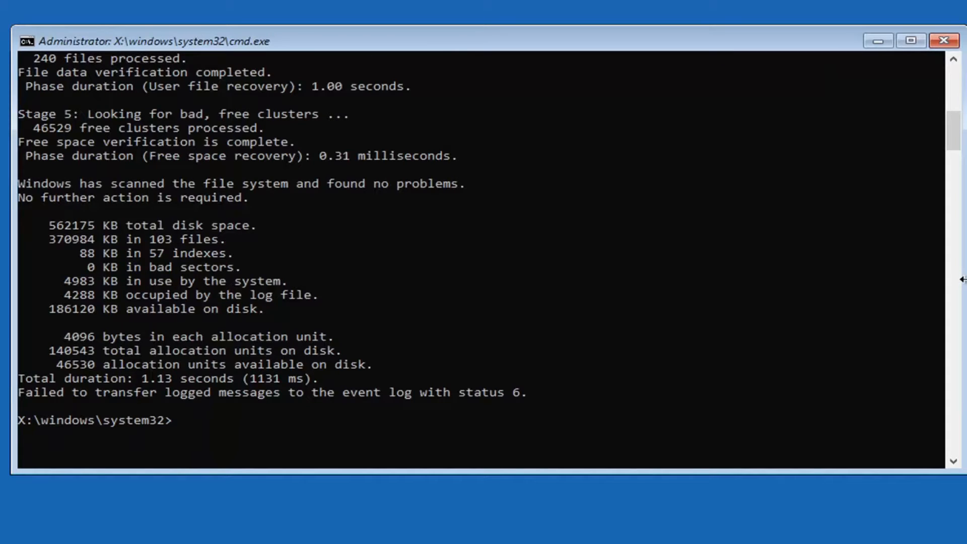
{"action": "mouse_move", "coordinate": [200, 259]}
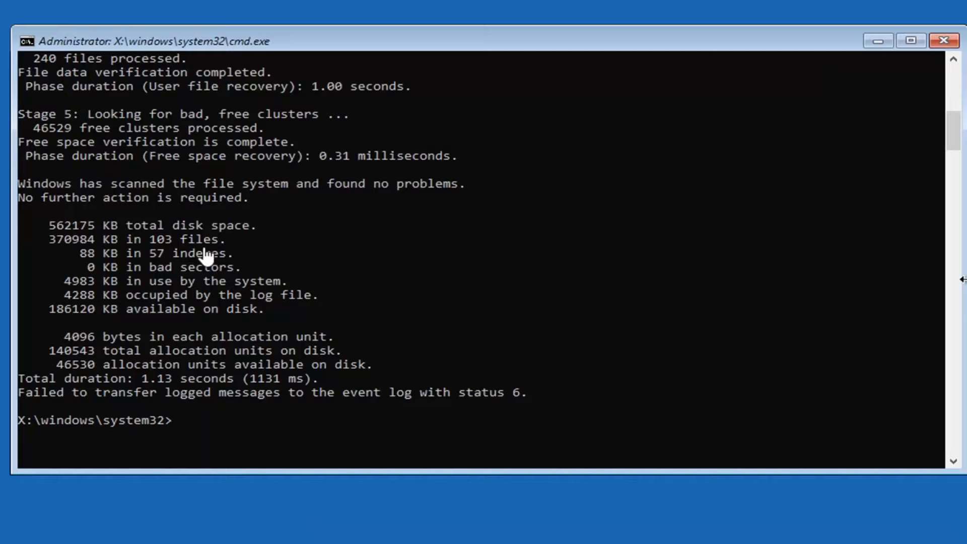
{"action": "mouse_move", "coordinate": [185, 443]}
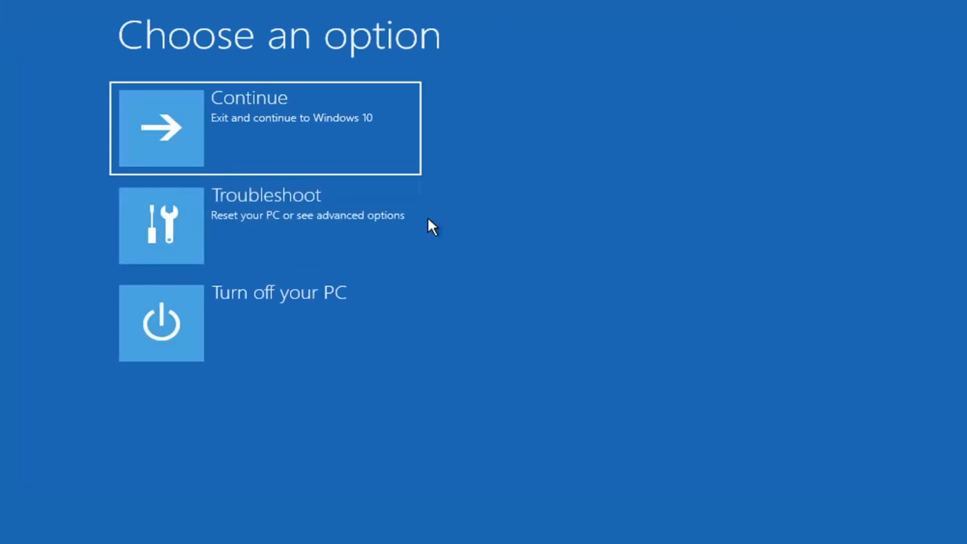
- Continue out of recovery so Windows 10 boots normally
{"action": "left_click", "coordinate": [259, 128]}
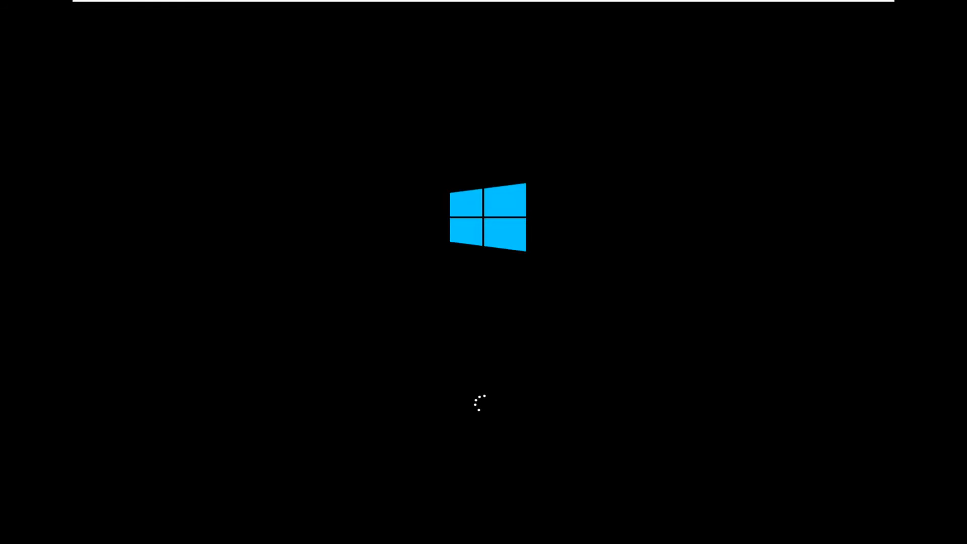